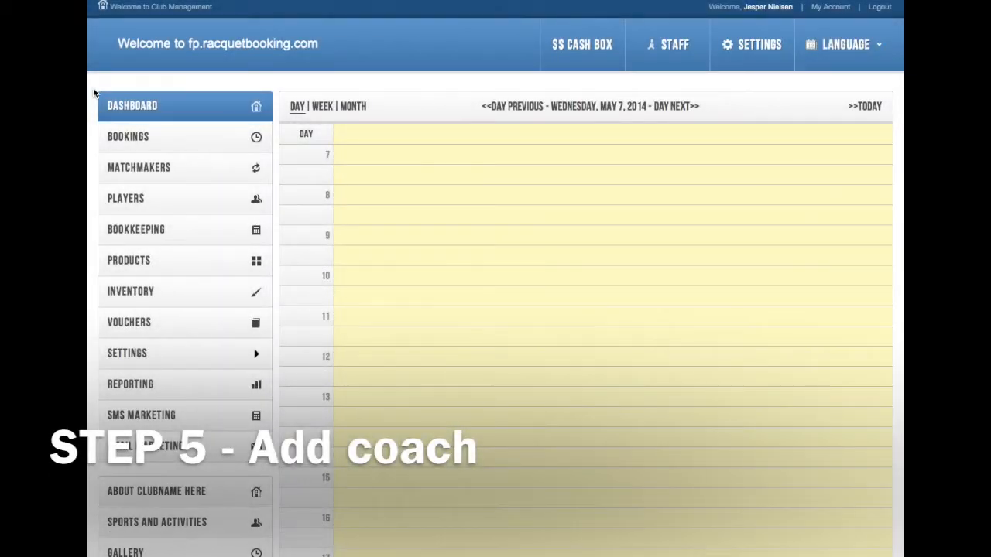
Reach the Coaches section under club Settings to add a new coach
click(127, 353)
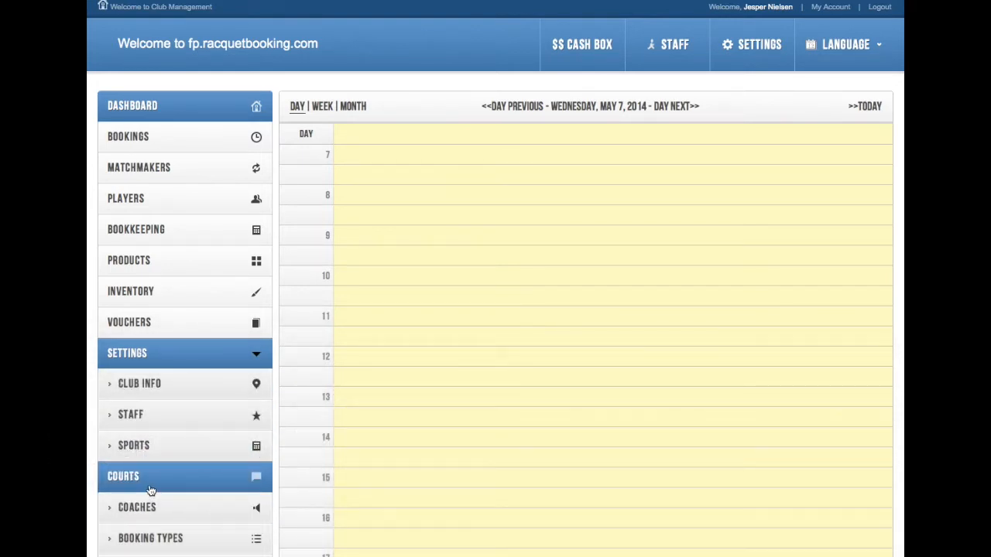
click(151, 489)
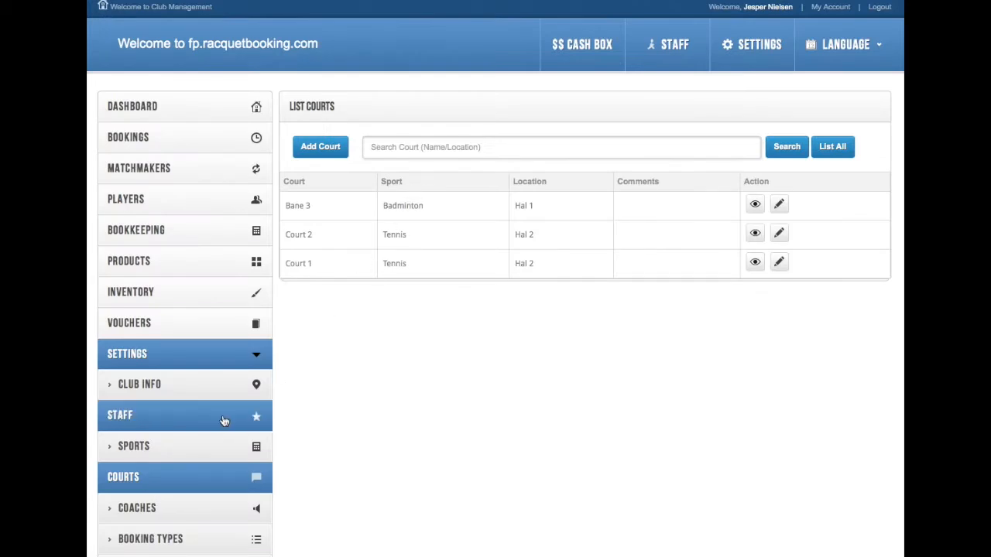
click(136, 508)
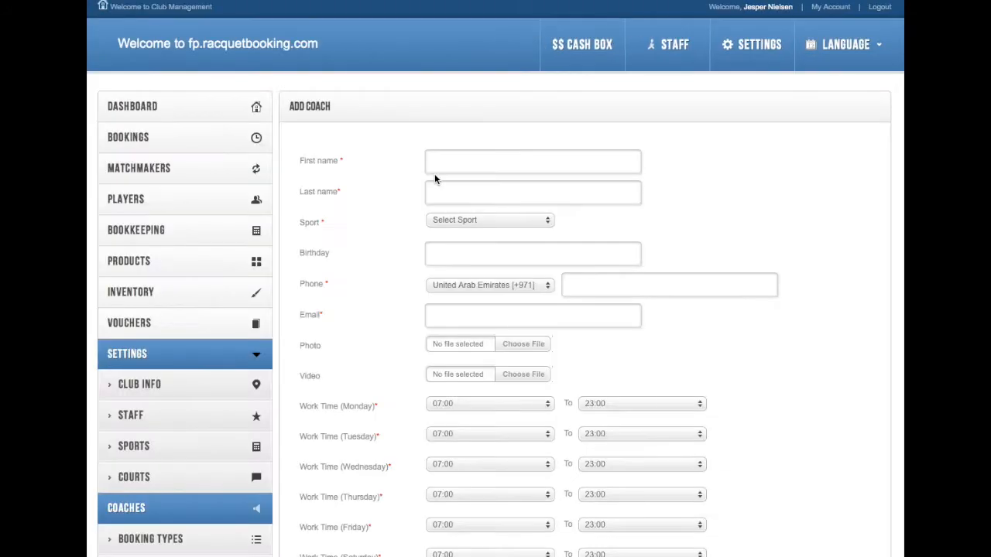
click(533, 161)
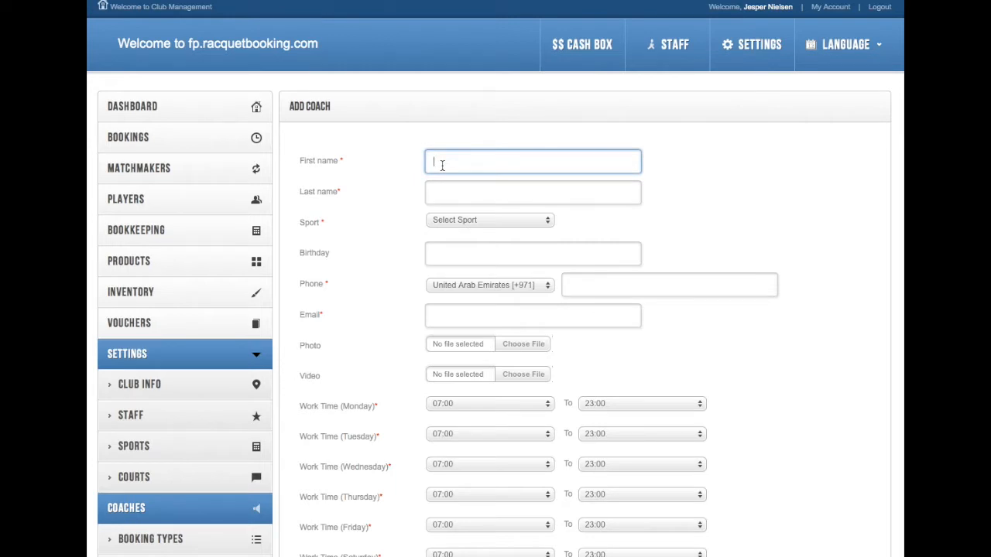
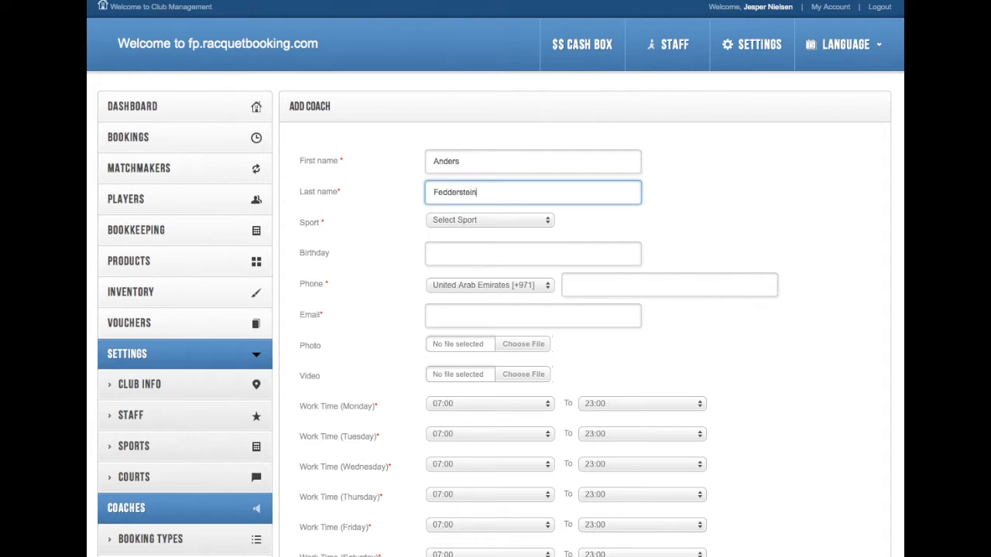
click(490, 219)
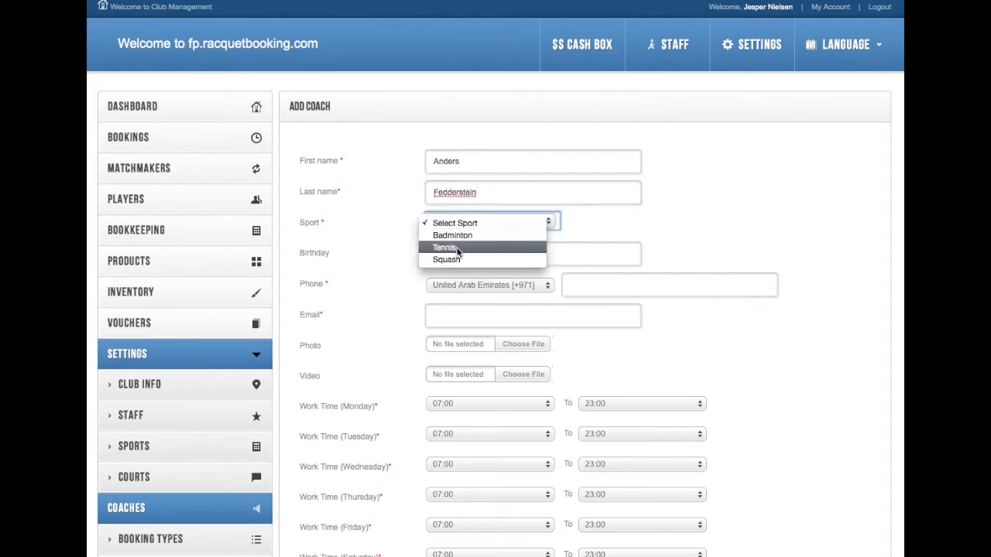
click(446, 247)
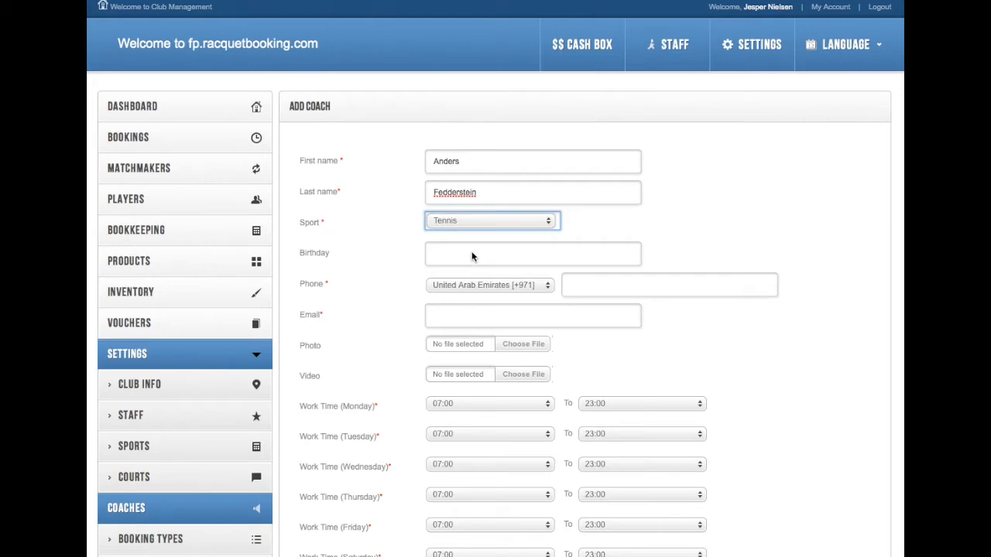
click(532, 254)
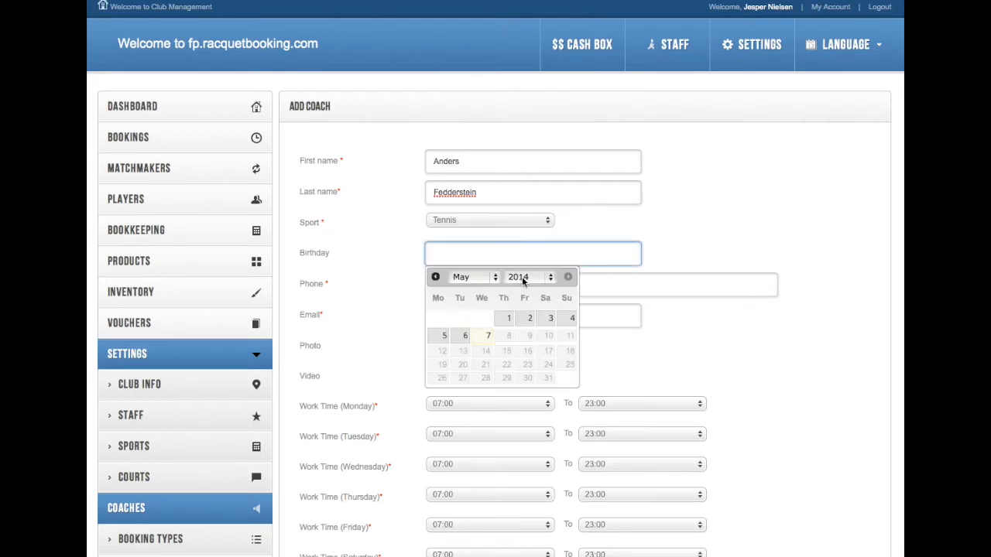
click(526, 277)
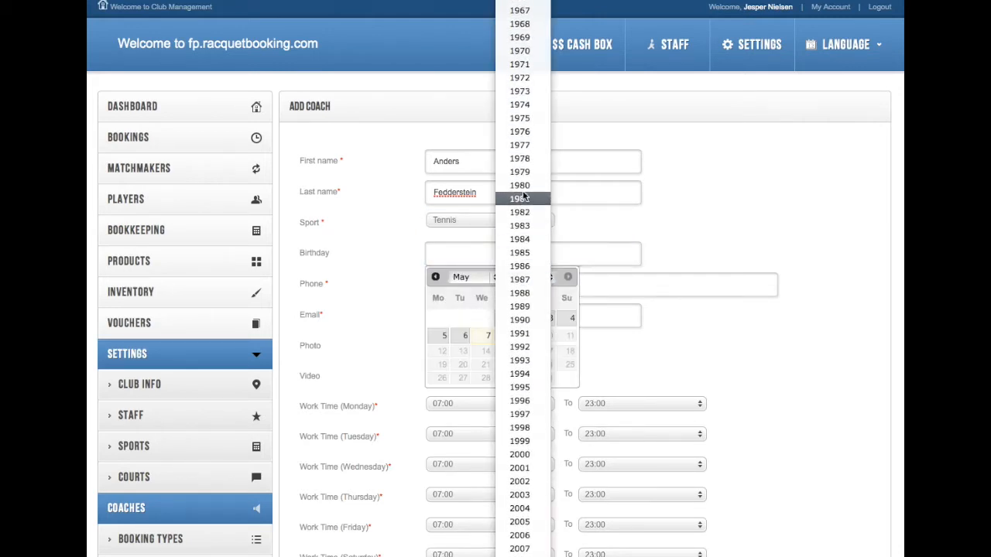
click(518, 198)
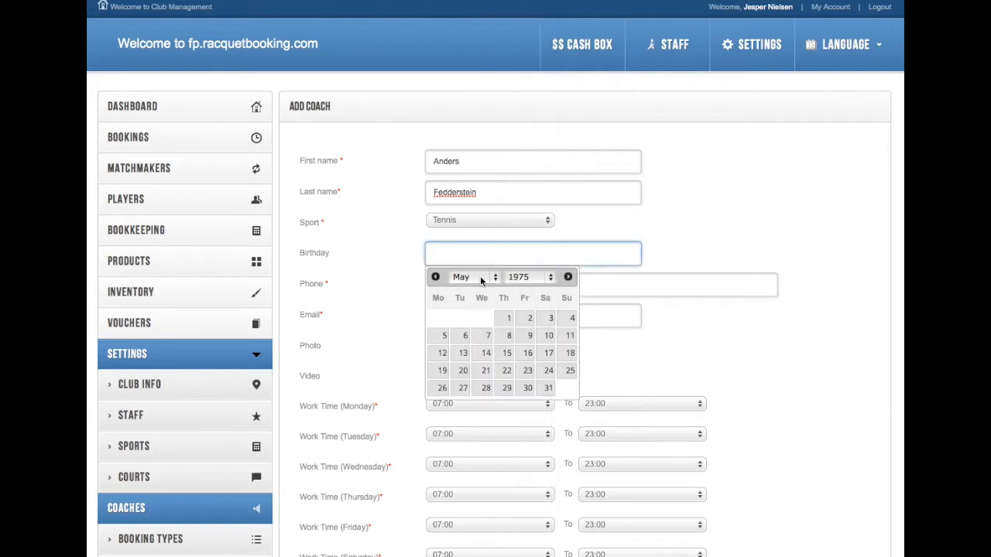
click(566, 277)
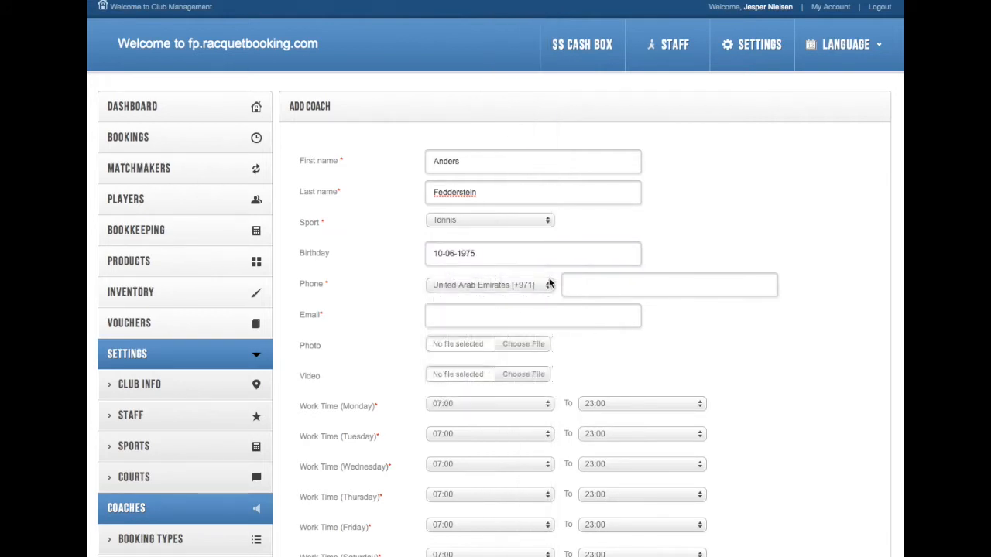
click(490, 285)
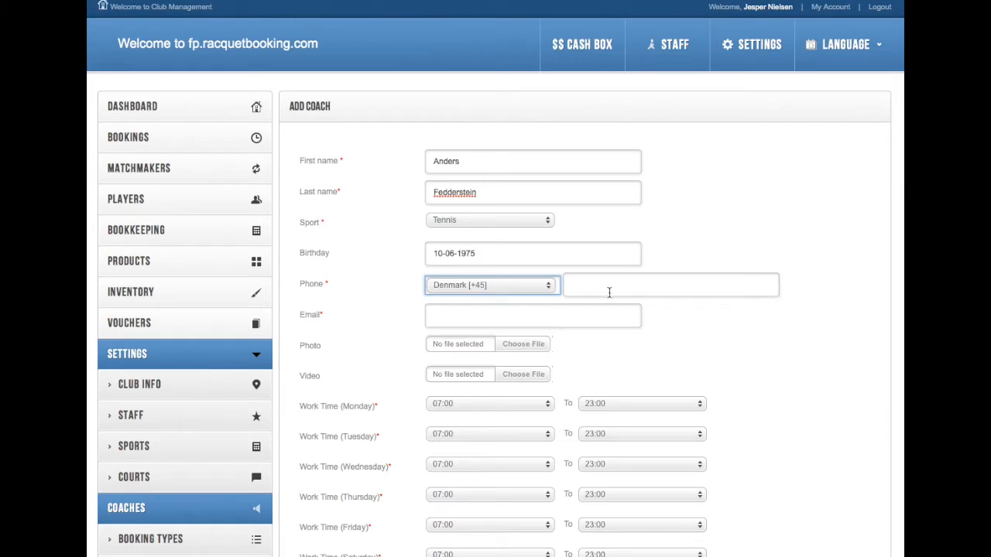
text(40)
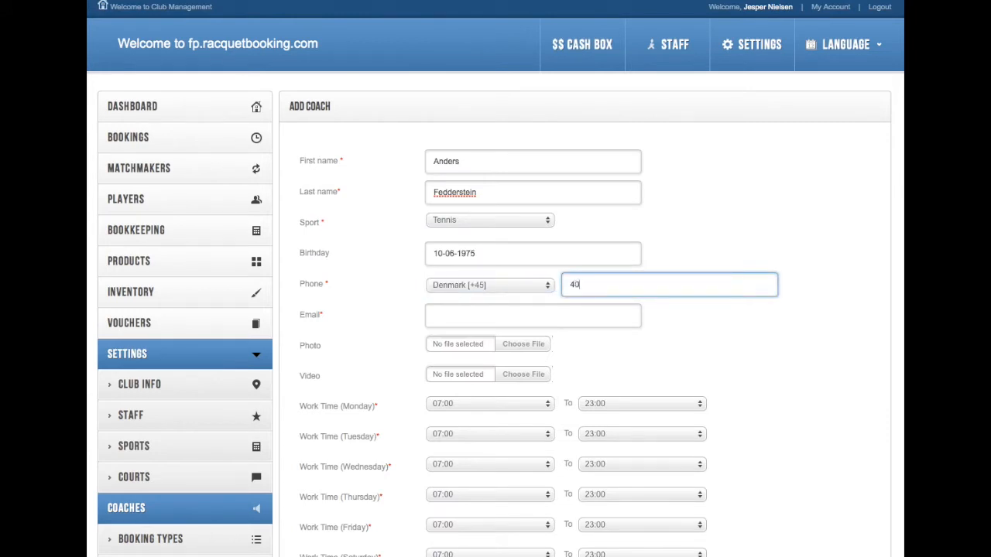
text(3011221)
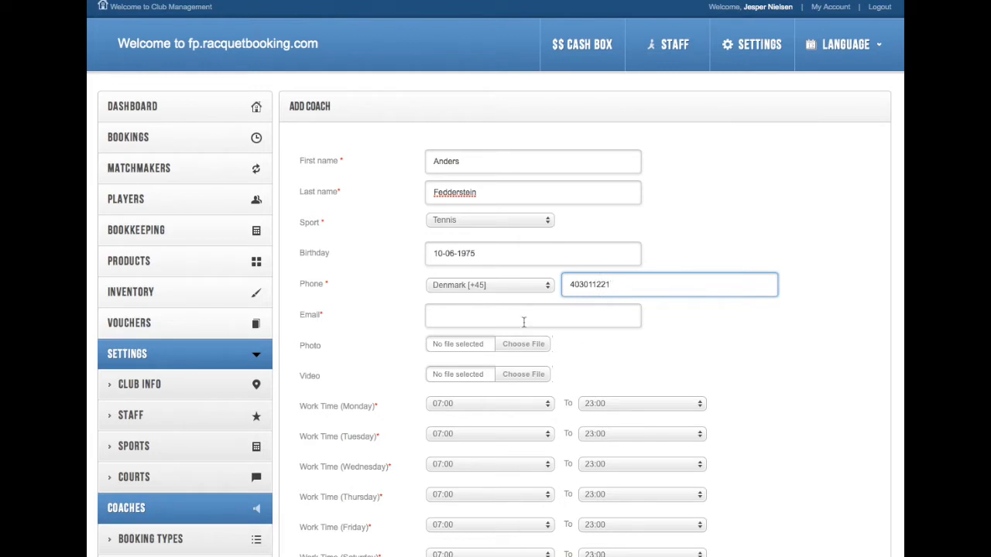
click(533, 316)
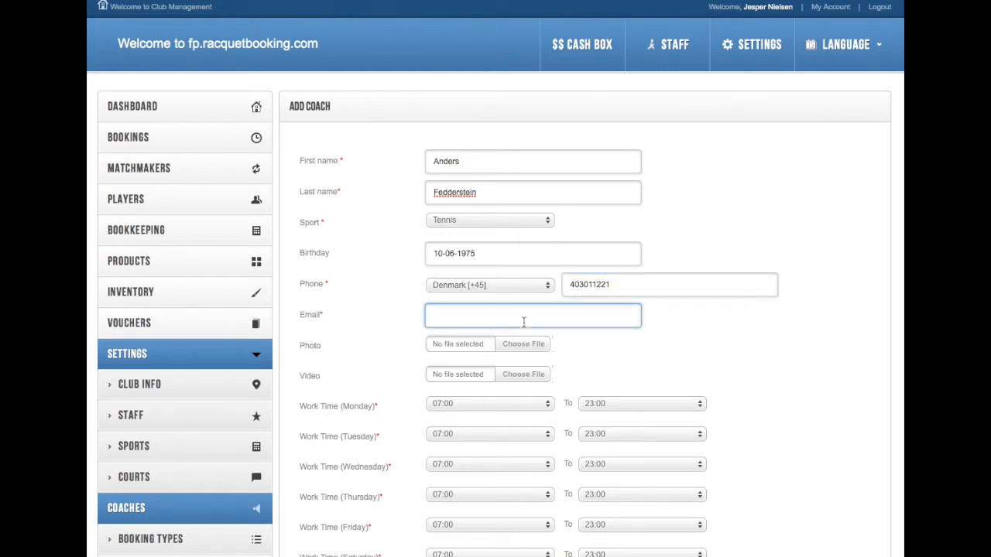
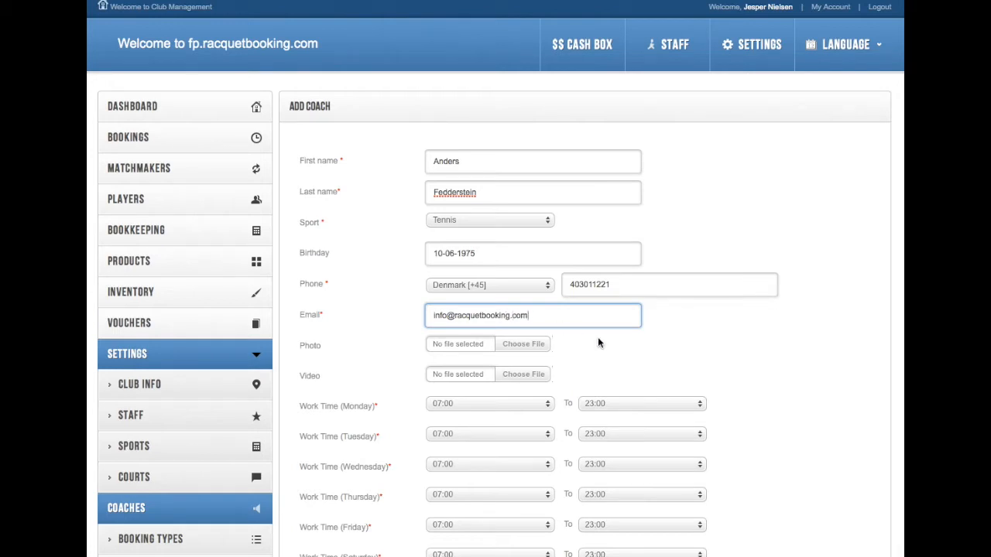
scroll(down, 3)
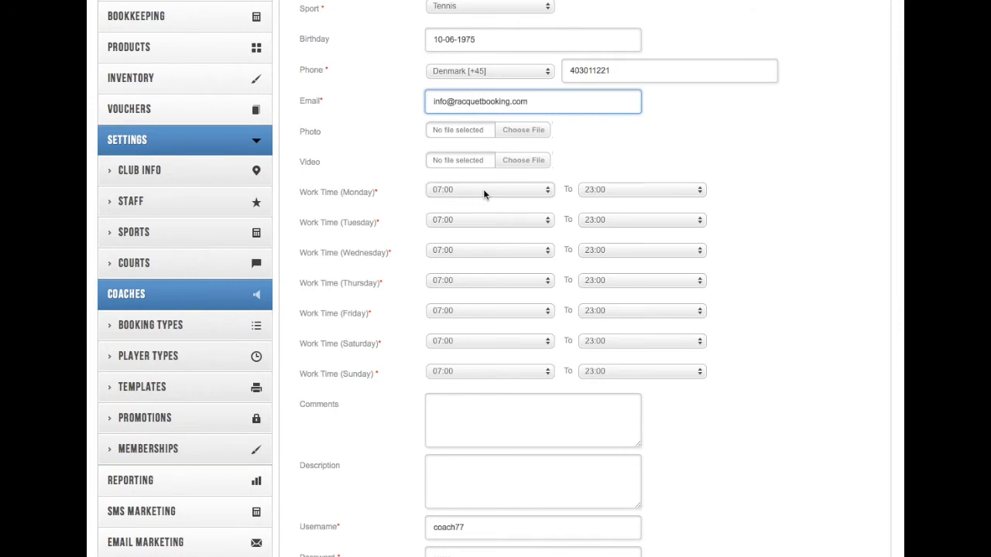
Set weekday start times to 09:00 and Sunday to 07:00–07:30
click(489, 189)
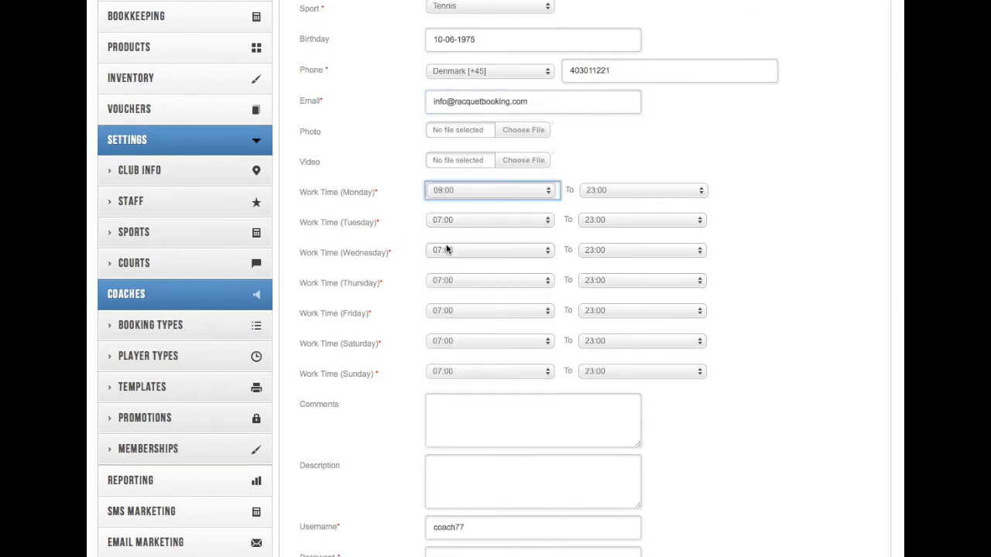
click(489, 220)
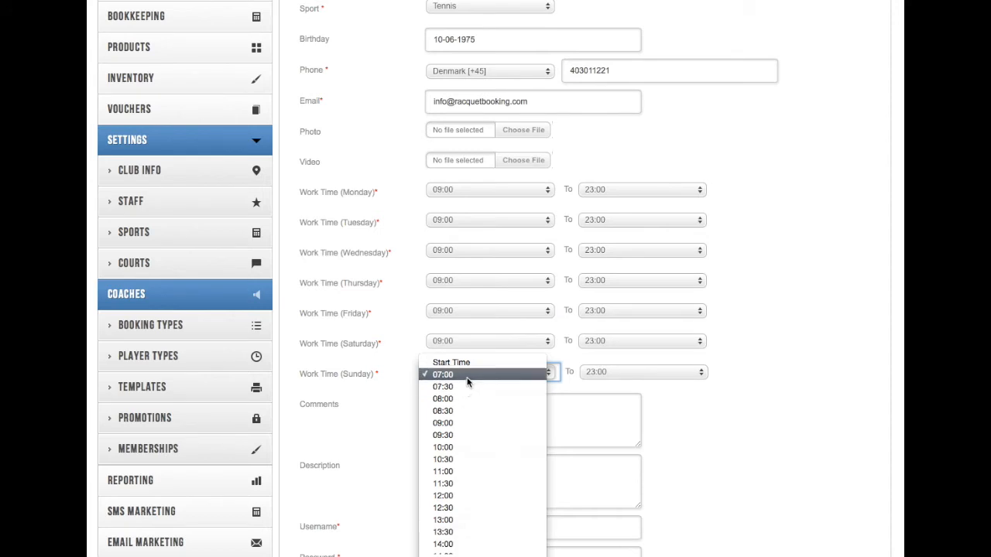
click(443, 373)
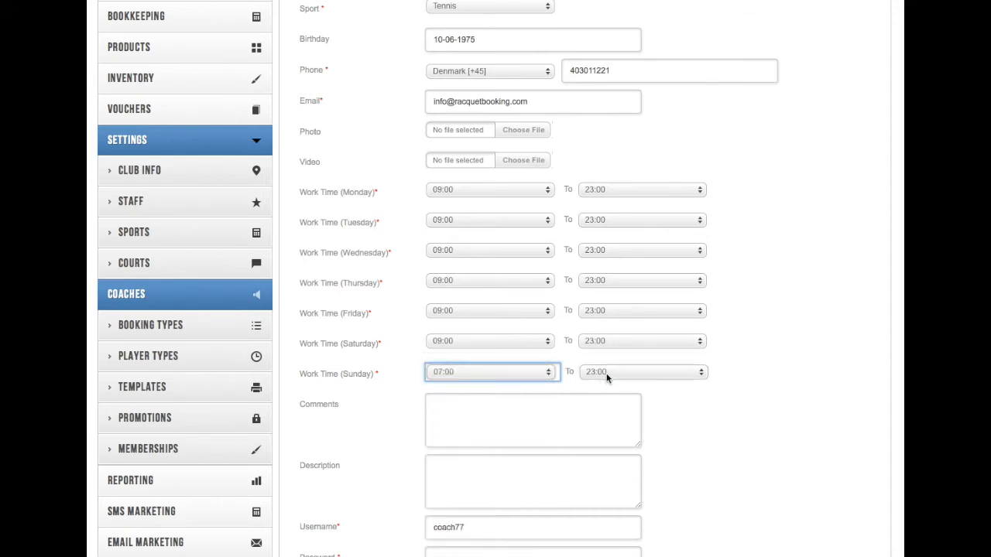
click(640, 372)
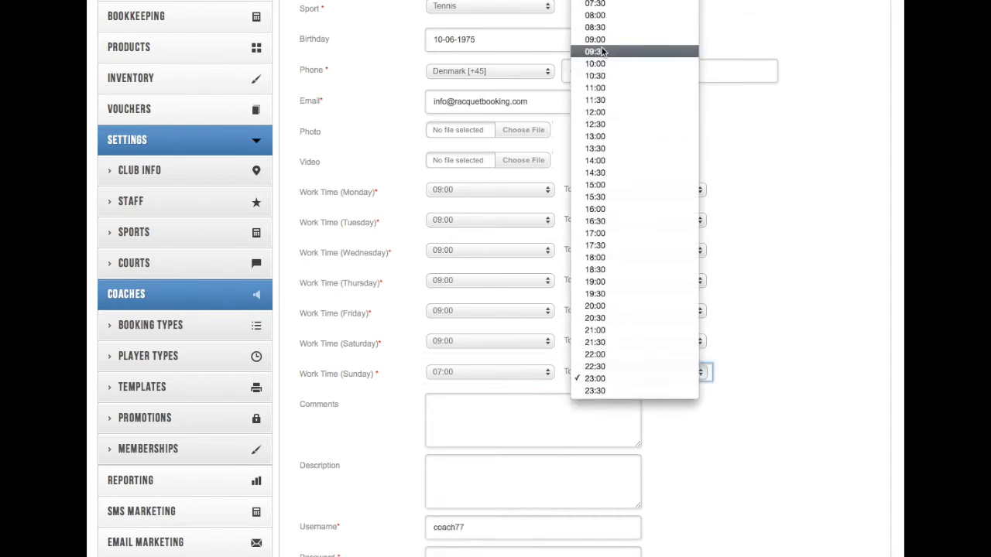
click(595, 390)
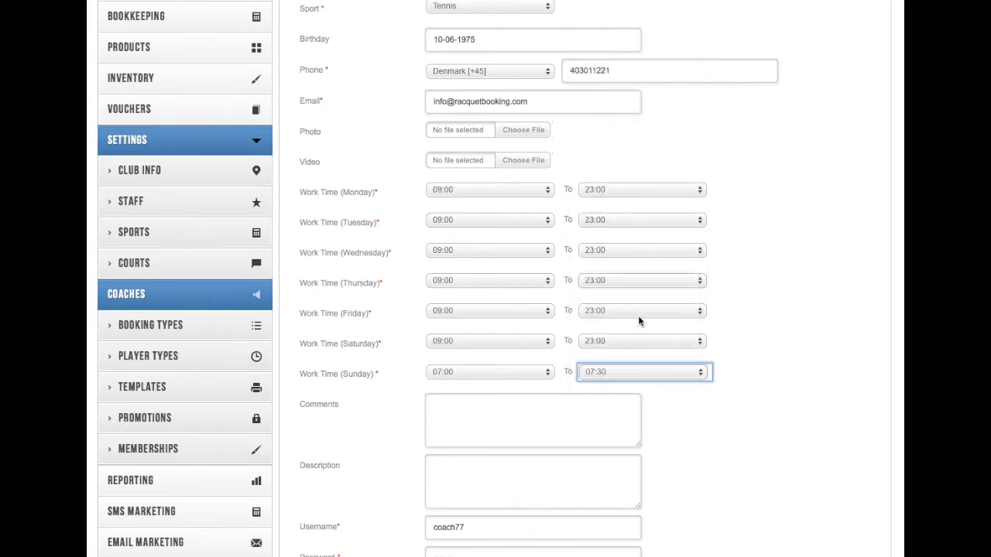
mouse_move(603, 351)
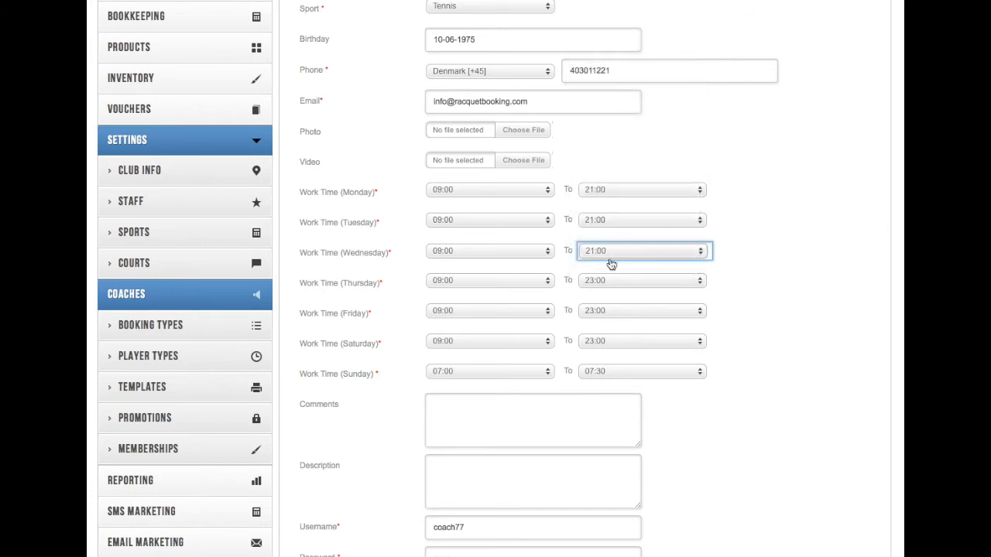
Set Thursday and Friday end times to 21:00 and Saturday's start to 11:00
click(640, 251)
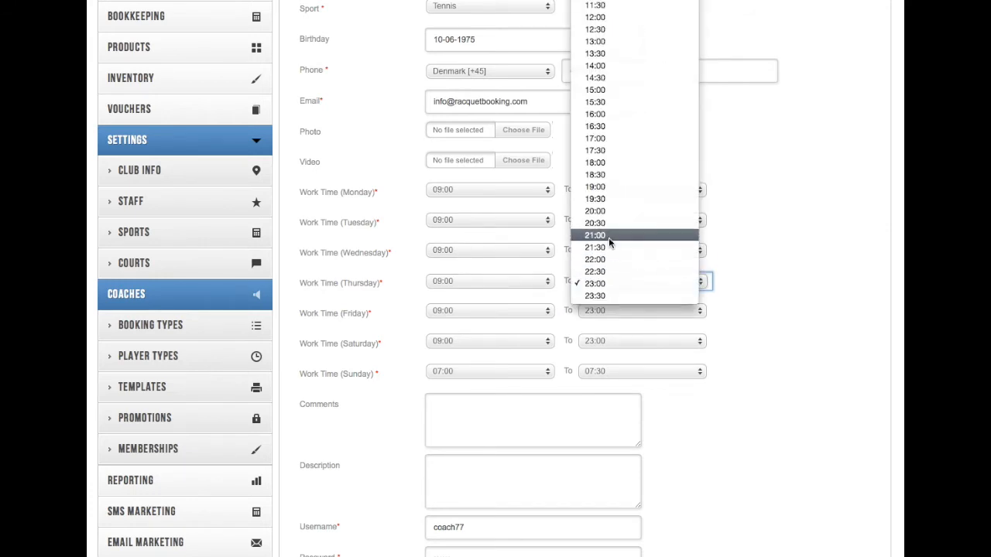
click(594, 235)
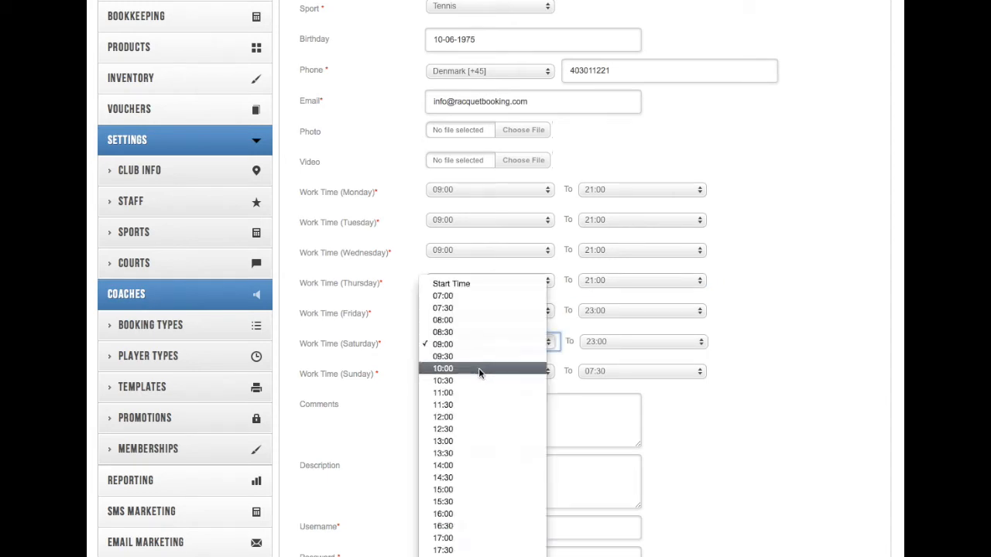
click(443, 393)
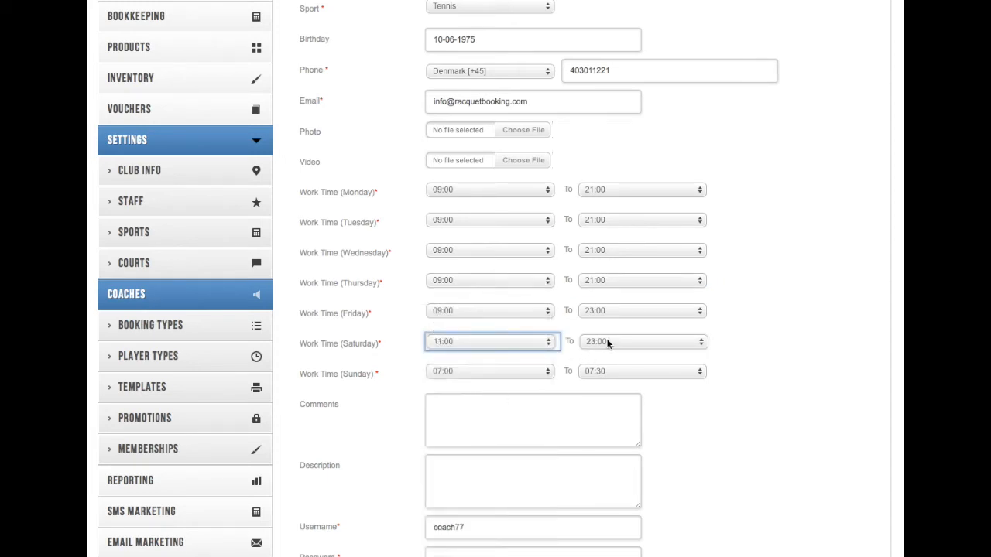
click(641, 342)
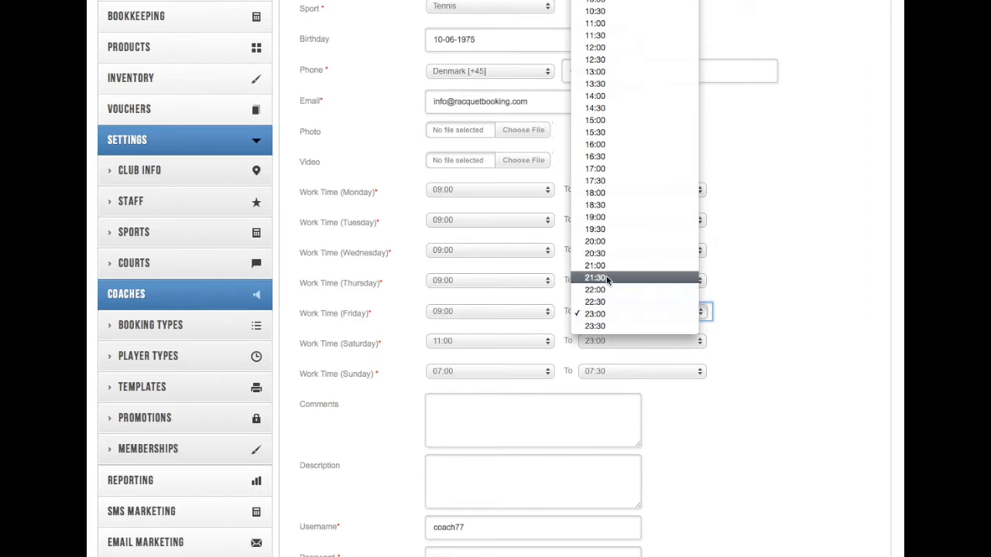
click(594, 266)
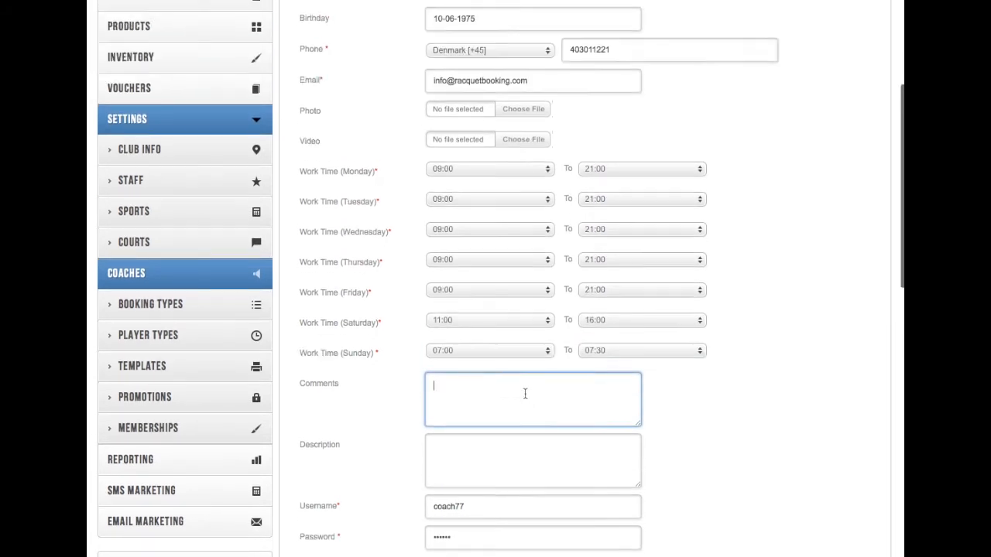
Add the comment "Our tennis coach."
text(Our)
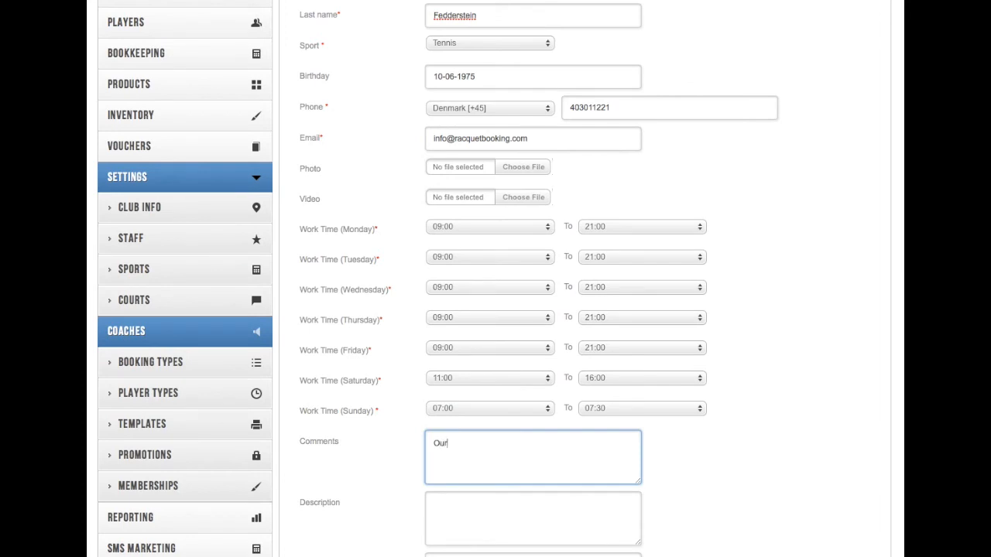
text(tennis)
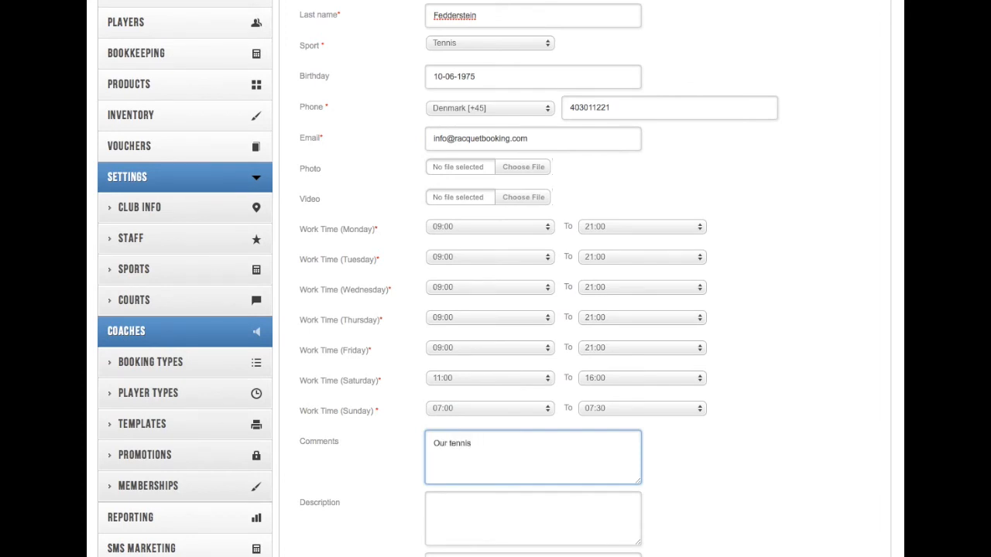
text(coach.)
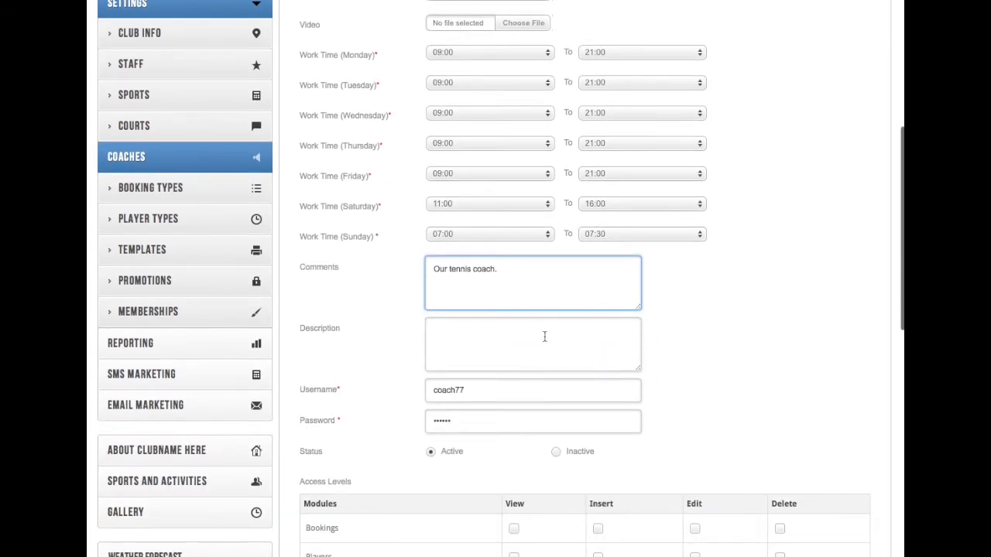
Add the description "Something about our great coach, bla bla bla..."
text(Something about)
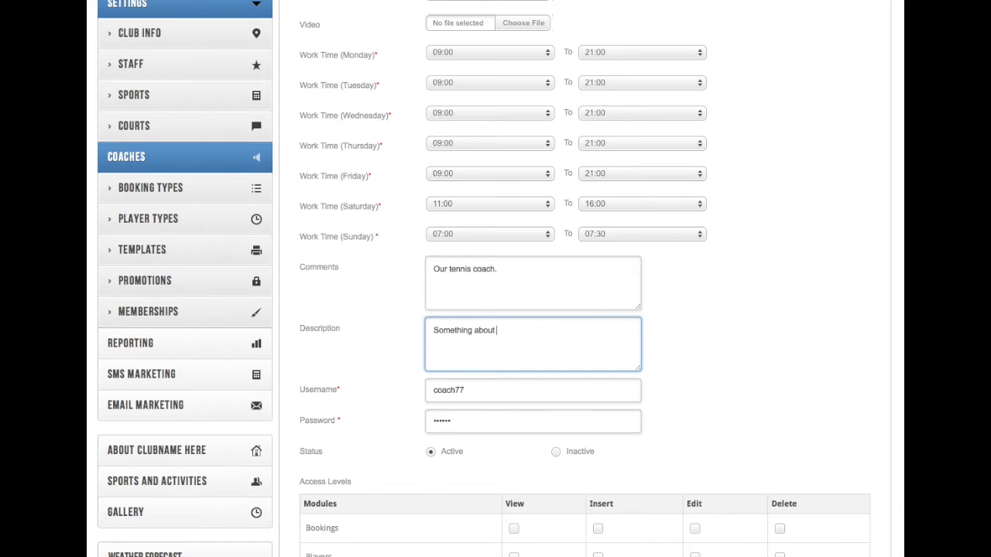
text(our)
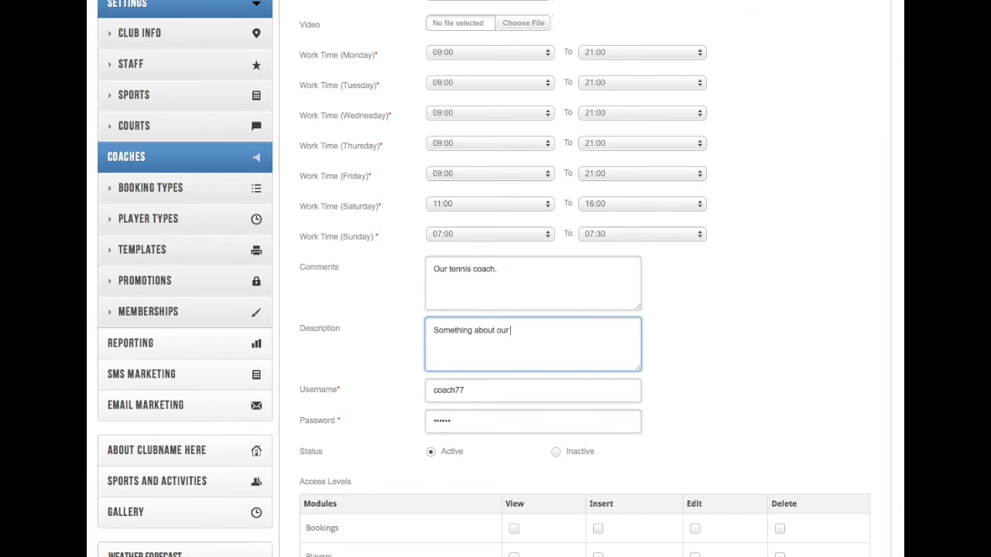
text(great coach, bla bla bla...)
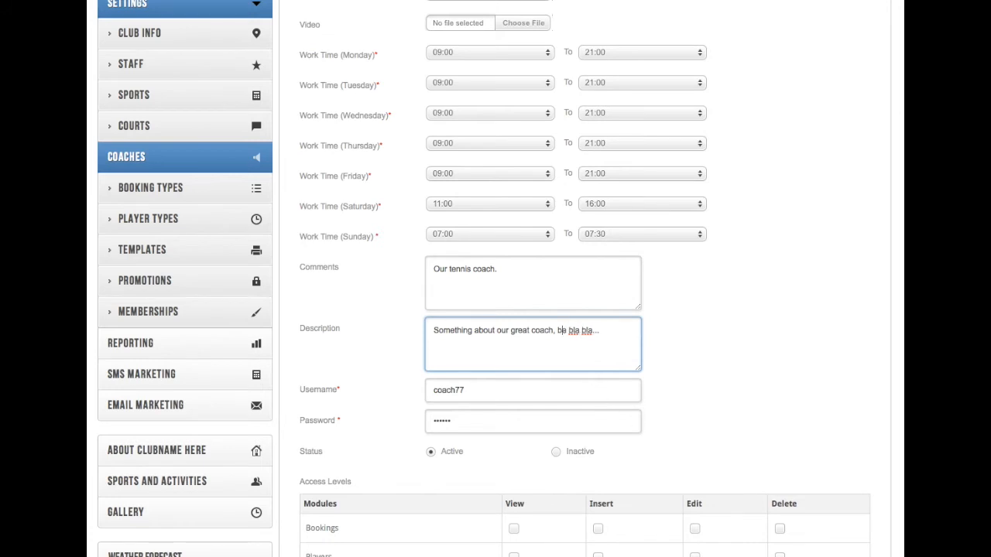
Enter the password and start granting Bookings access under Access Levels
scroll(down, 3)
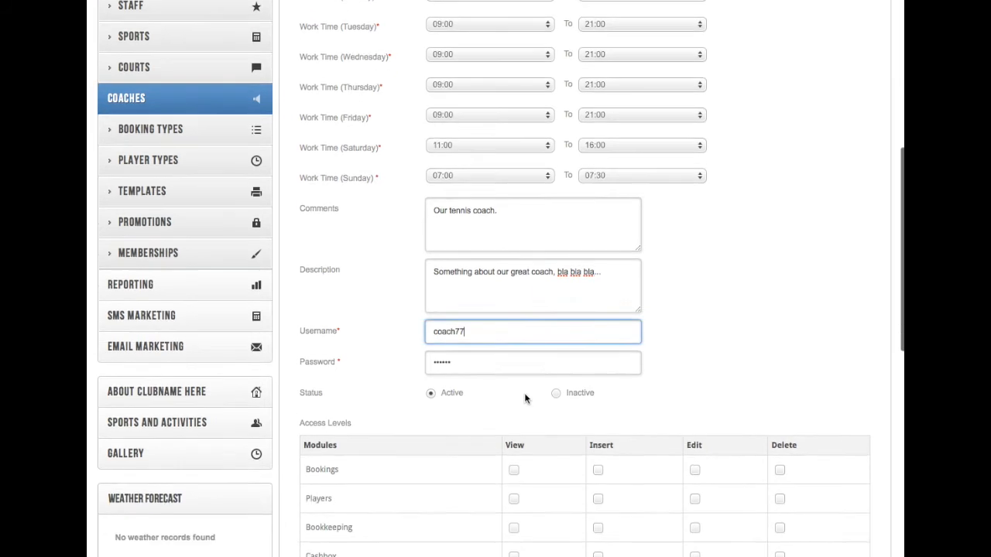
scroll(down, 3)
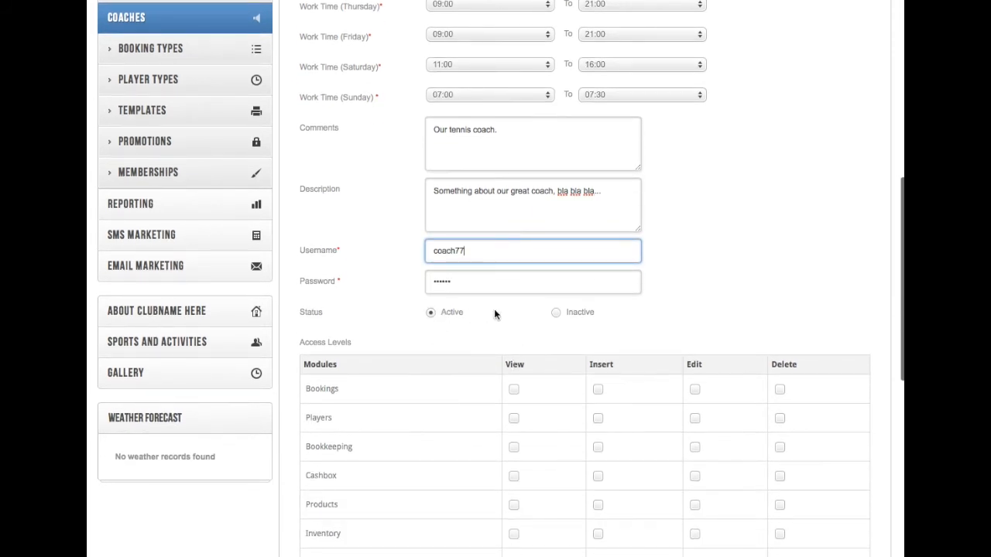
scroll(down, 3)
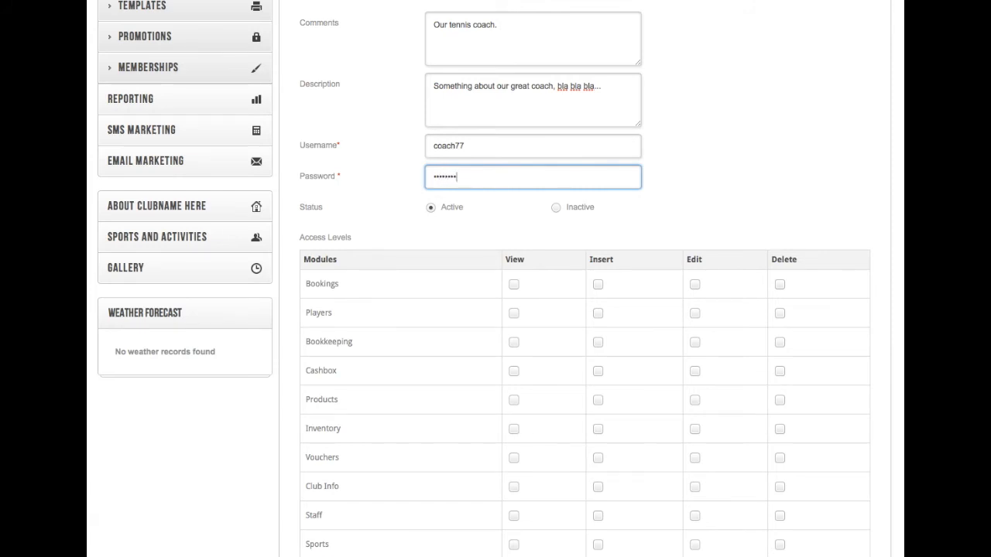
click(514, 285)
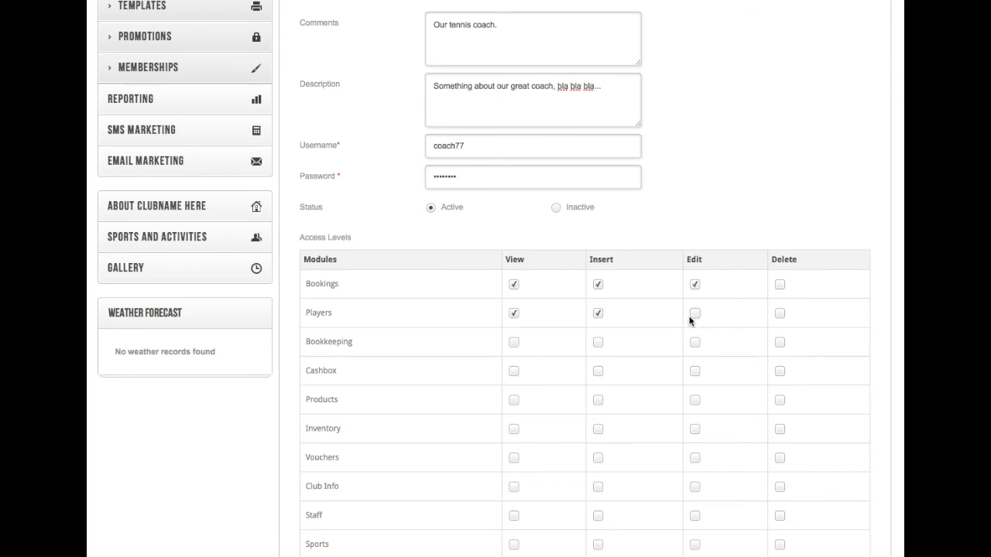
Grant Edit on Players and View and Insert on Vouchers
click(694, 312)
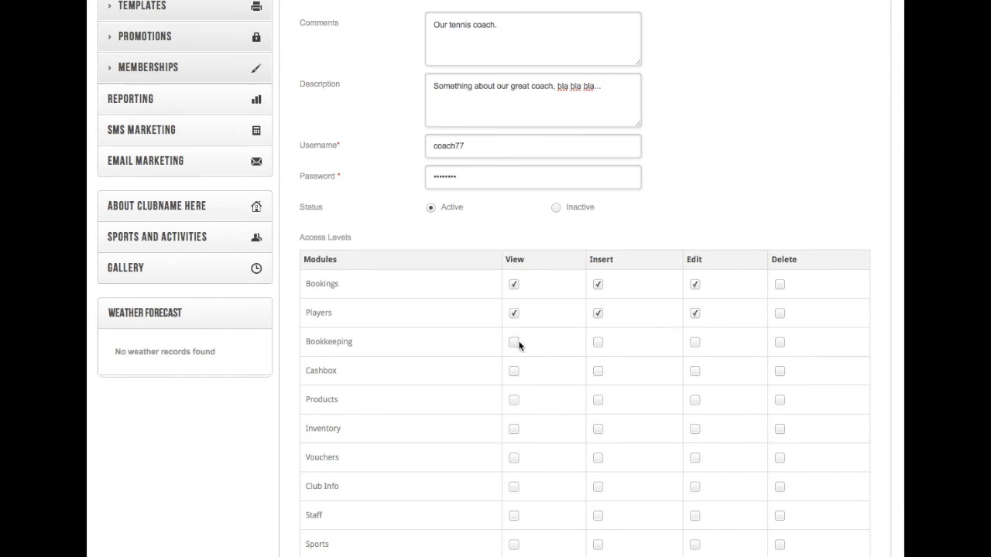
scroll(down, 3)
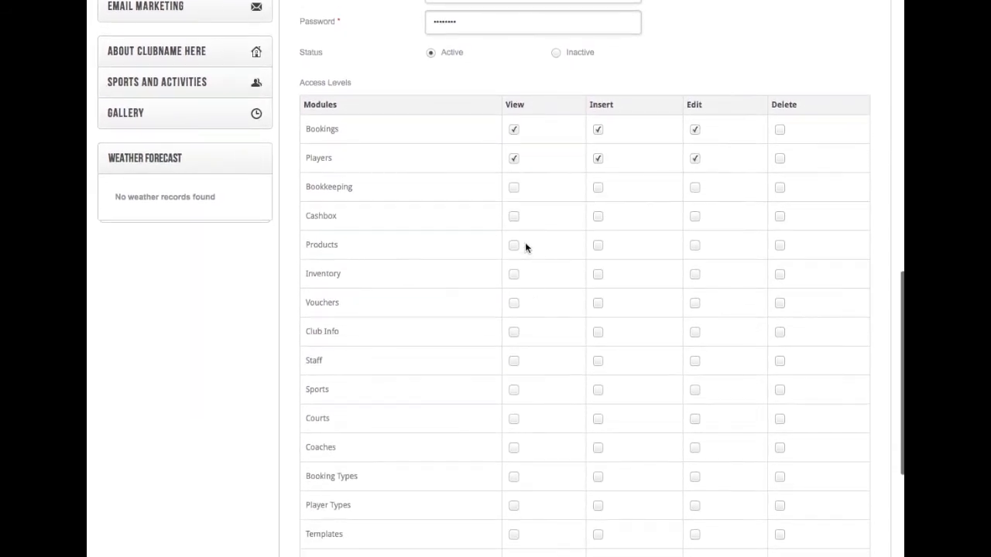
scroll(down, 3)
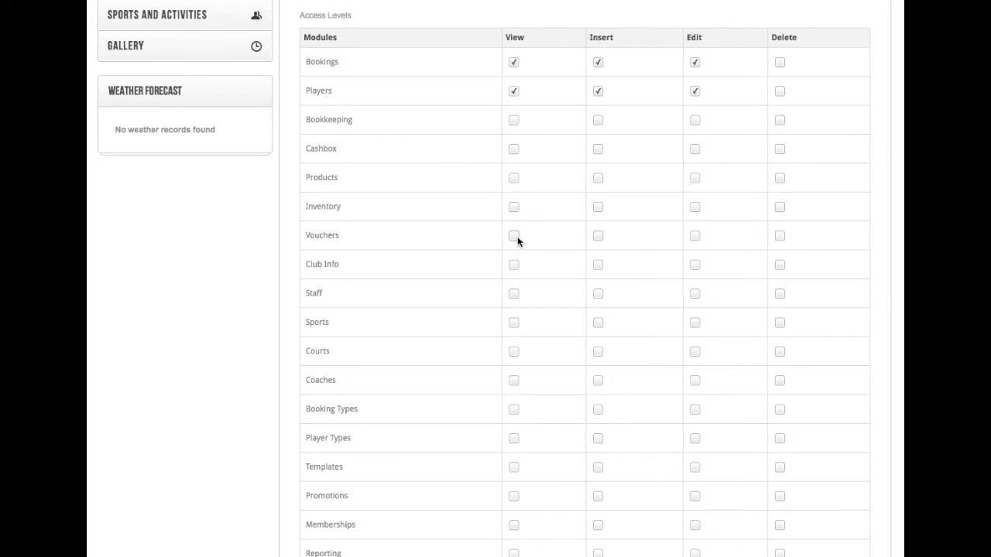
click(514, 236)
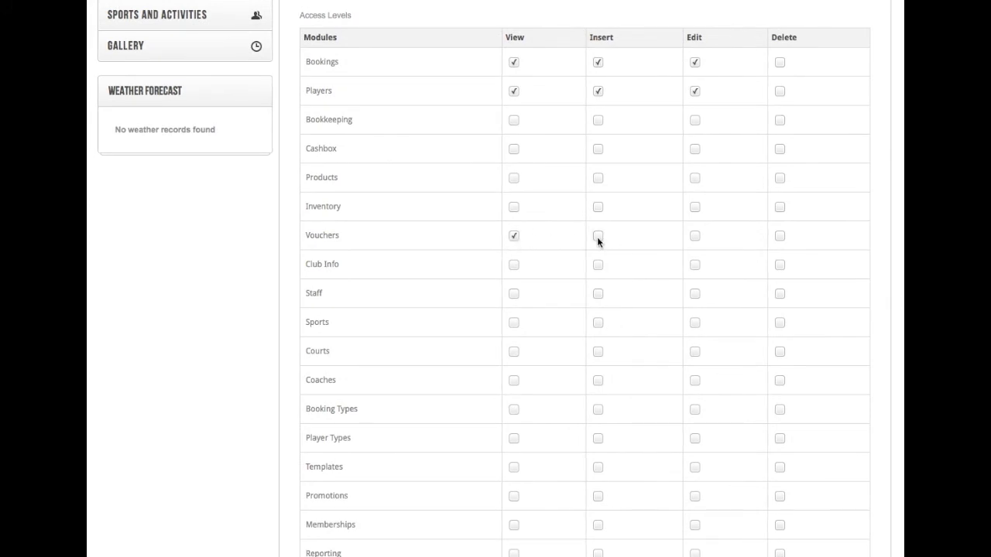
click(597, 235)
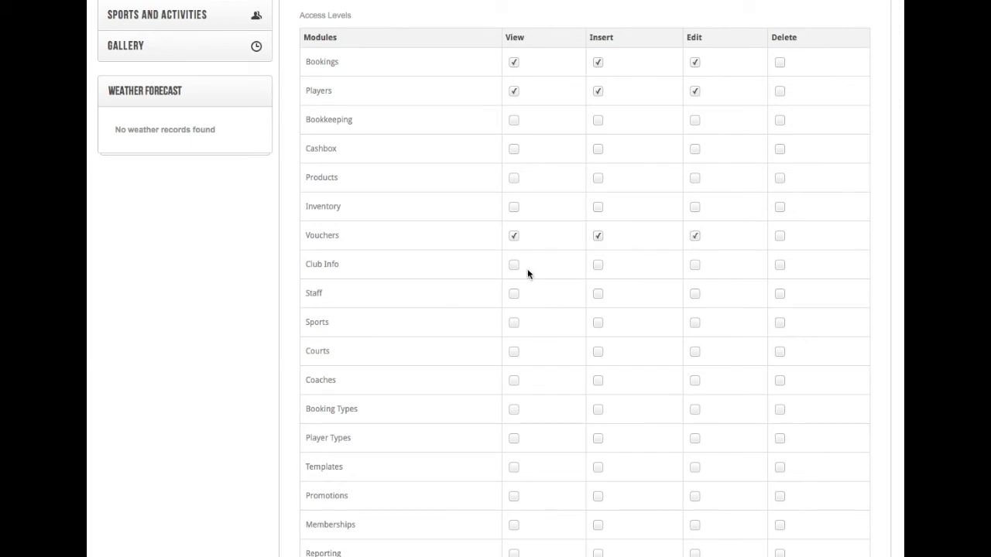
scroll(down, 3)
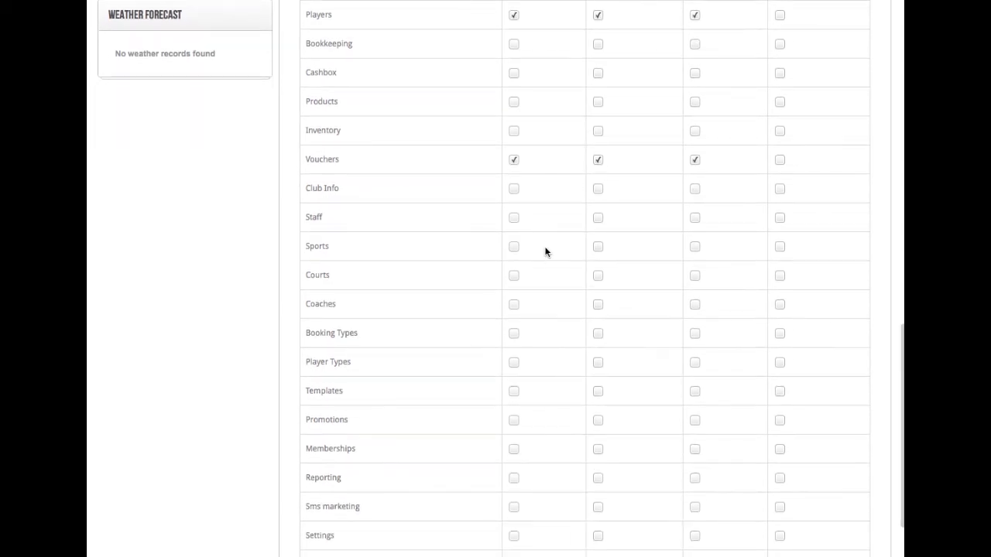
scroll(down, 3)
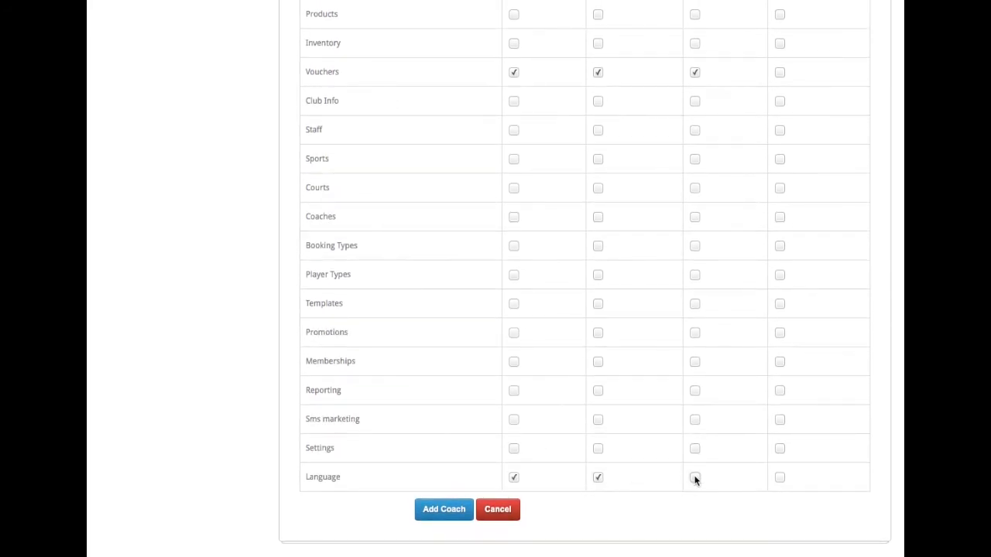
click(693, 476)
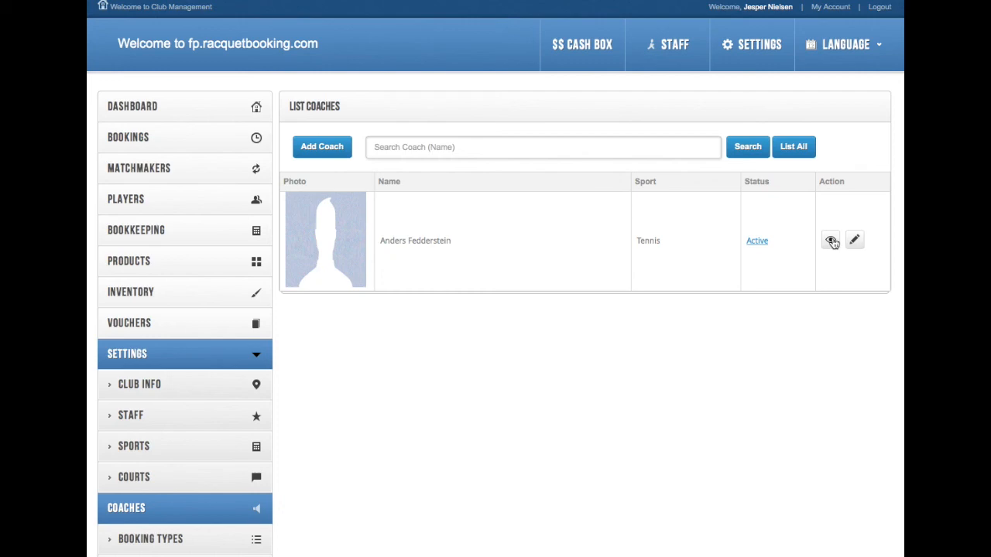
click(830, 240)
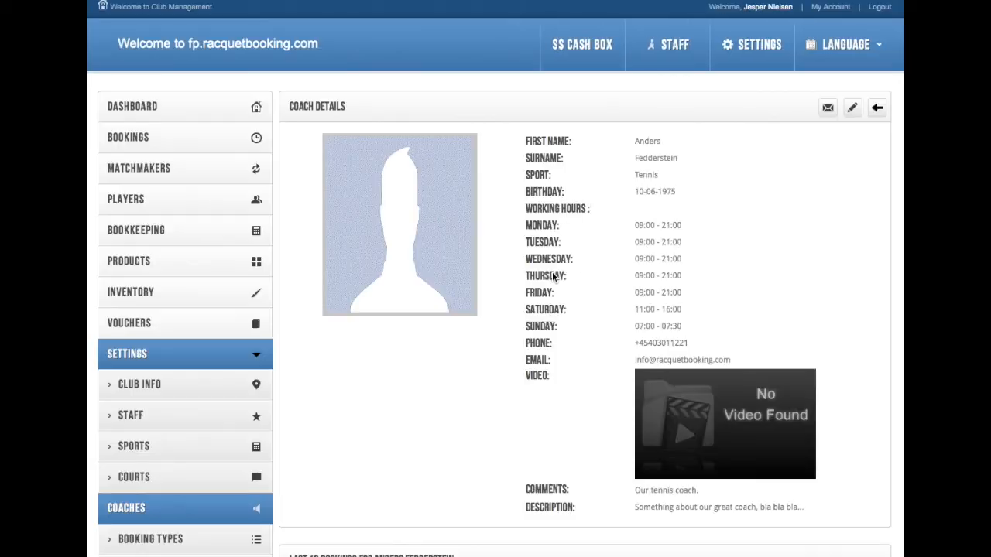
scroll(down, 3)
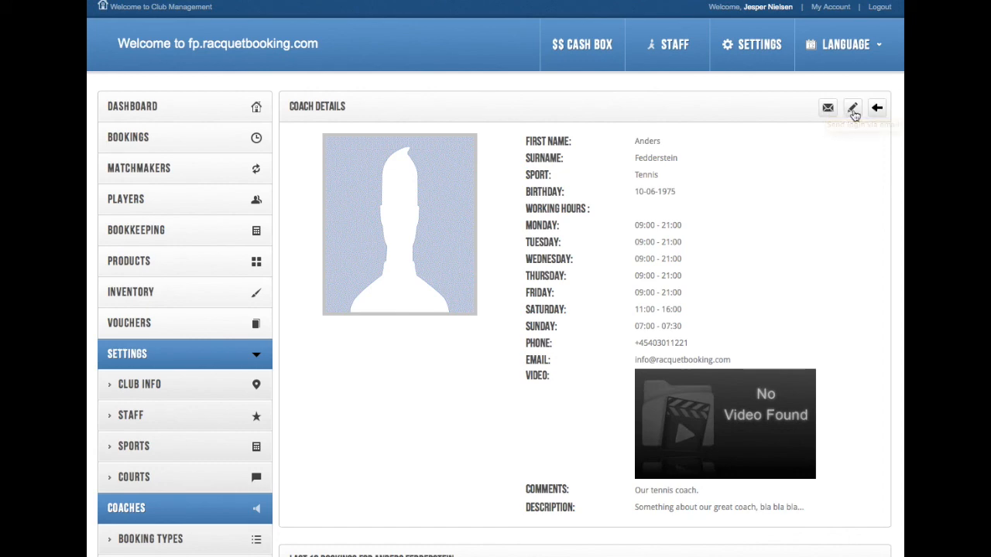
click(852, 107)
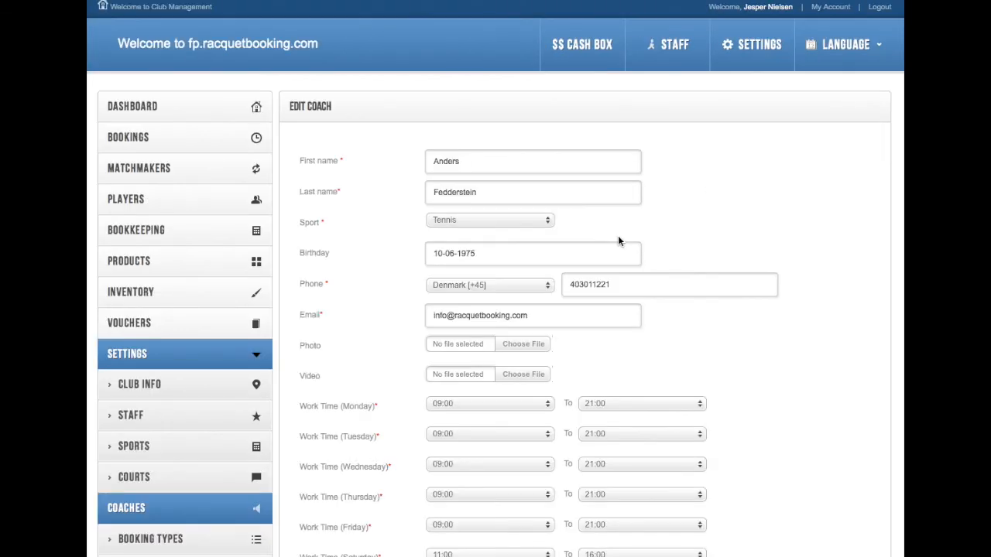
scroll(down, 3)
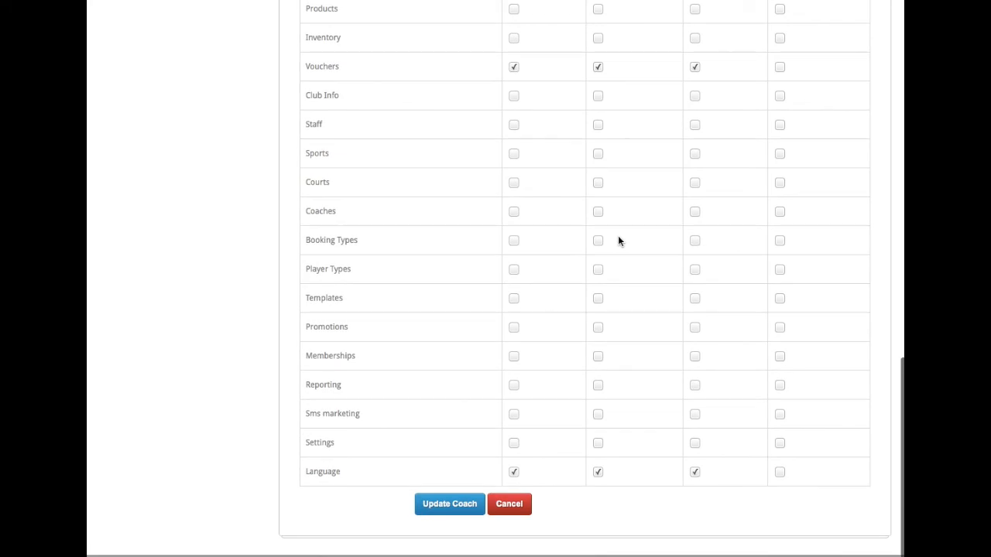